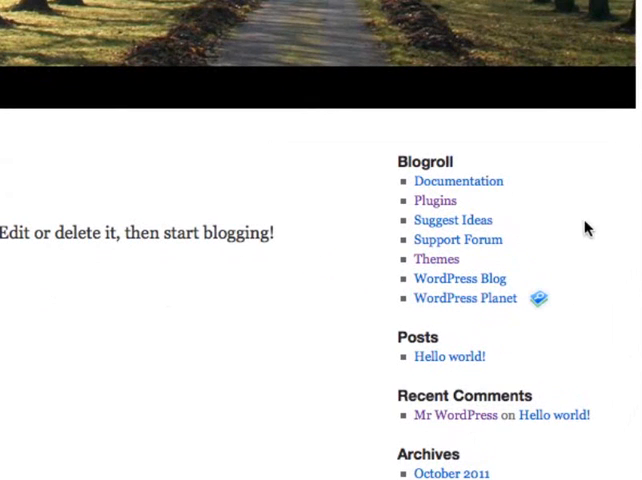
mouse_move(463, 299)
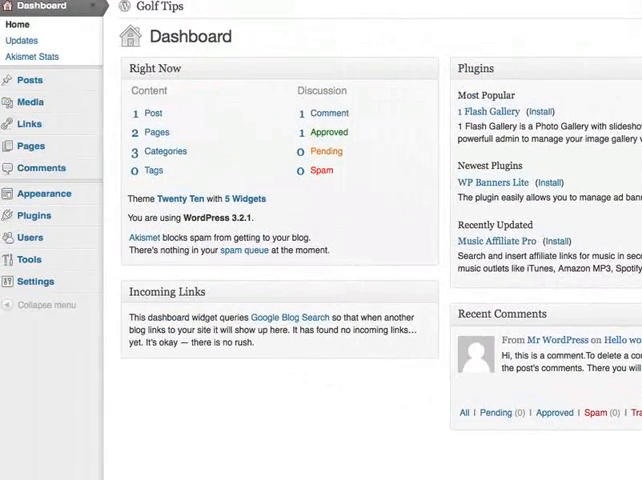
mouse_move(28, 123)
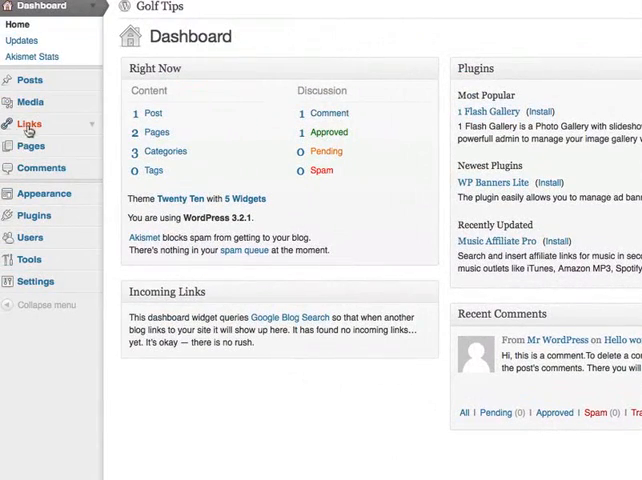
Step: Bulk-delete all seven default Blogroll links from the All Links list
left_click(28, 123)
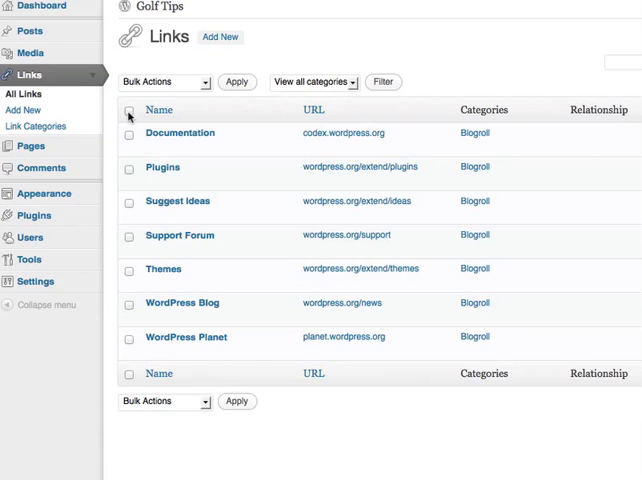
left_click(129, 110)
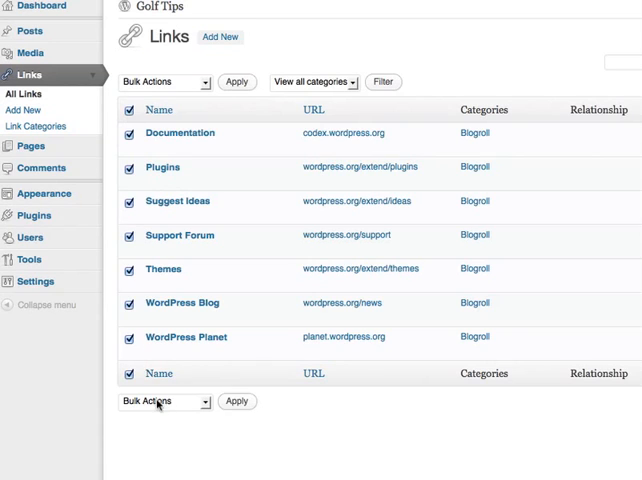
left_click(160, 401)
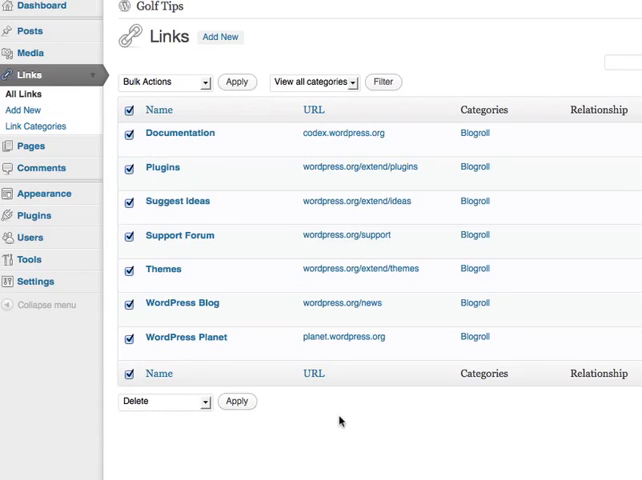
left_click(237, 401)
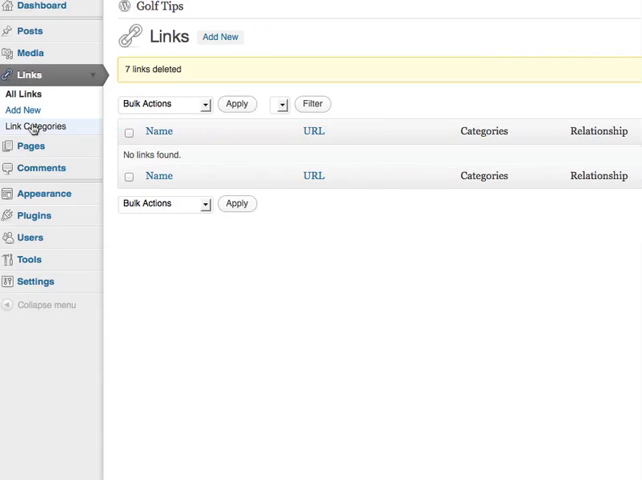
Step: Add a link category named 'Resources' on the Link Categories page
left_click(40, 126)
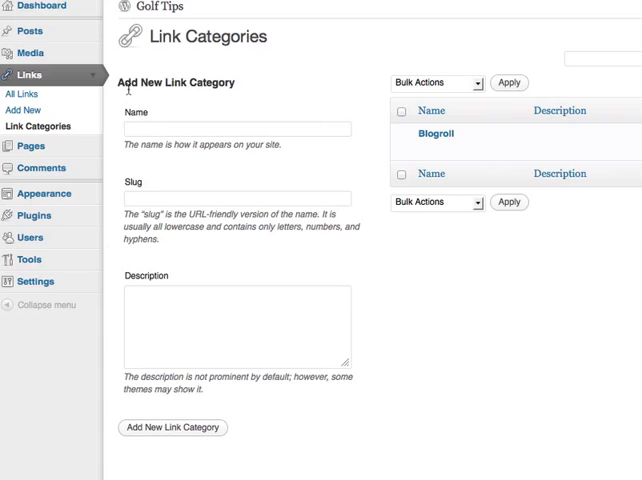
type("Resources")
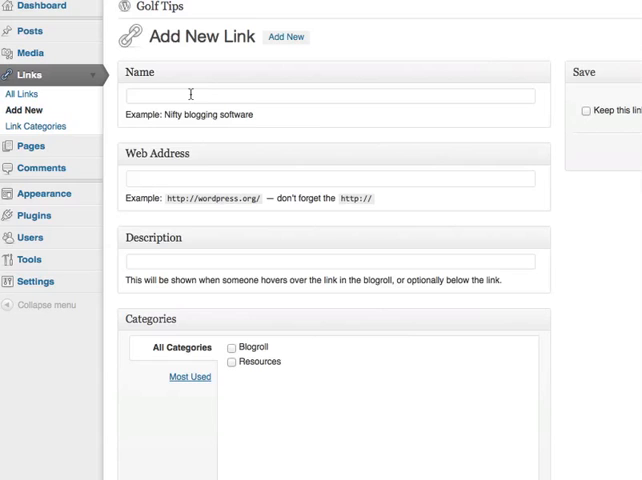
type("Top Golf Resources")
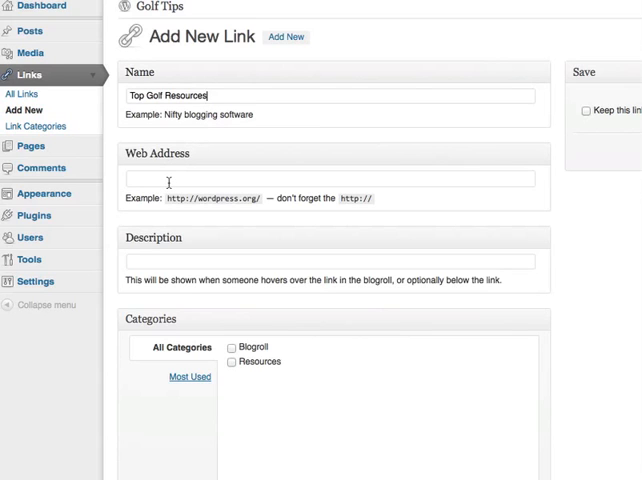
type("http://golf.com")
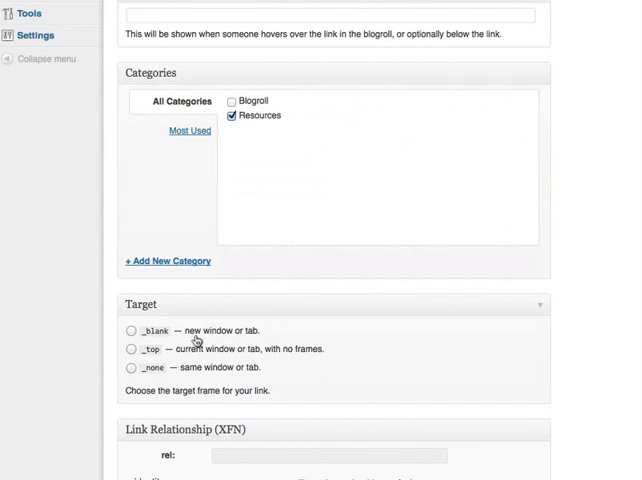
mouse_move(209, 354)
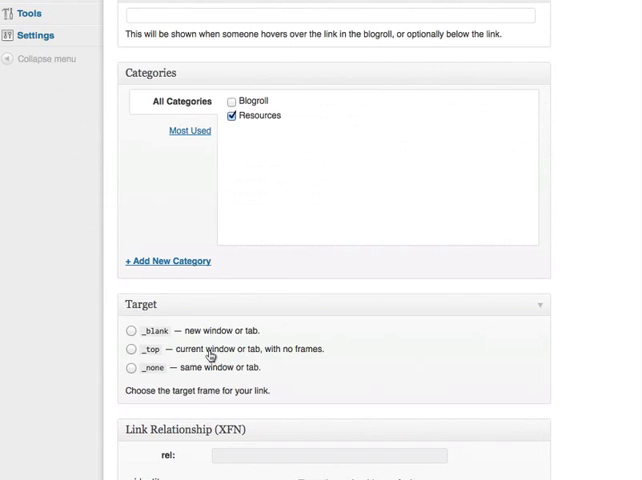
mouse_move(267, 356)
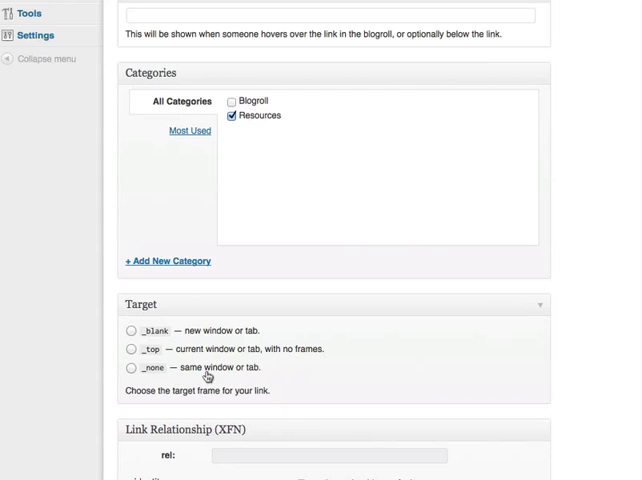
left_click(131, 331)
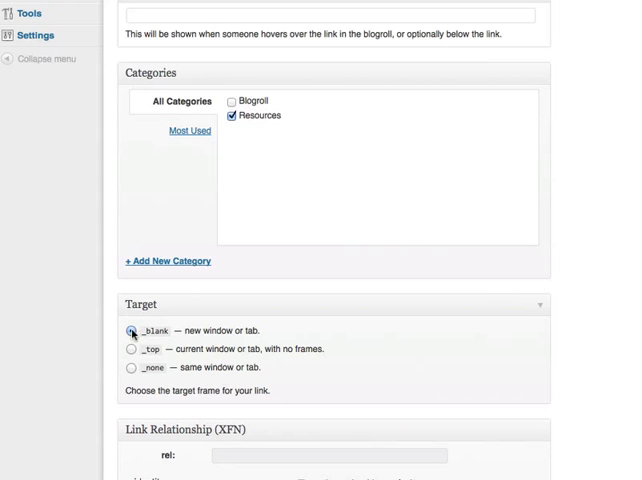
left_click(131, 330)
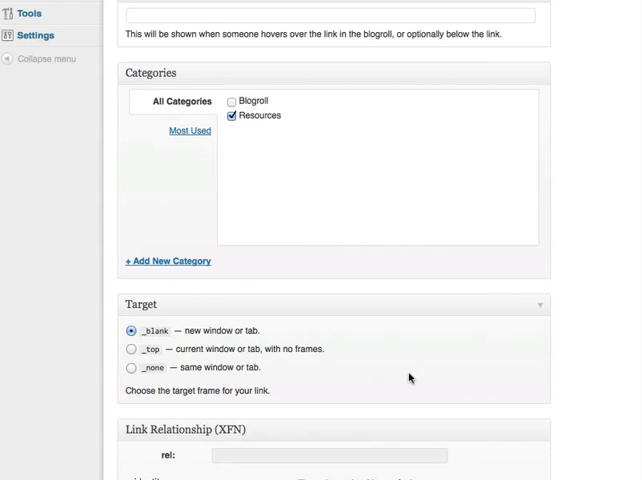
Step: Save the Top Golf Resources link with the Add Link button
scroll("down", 3)
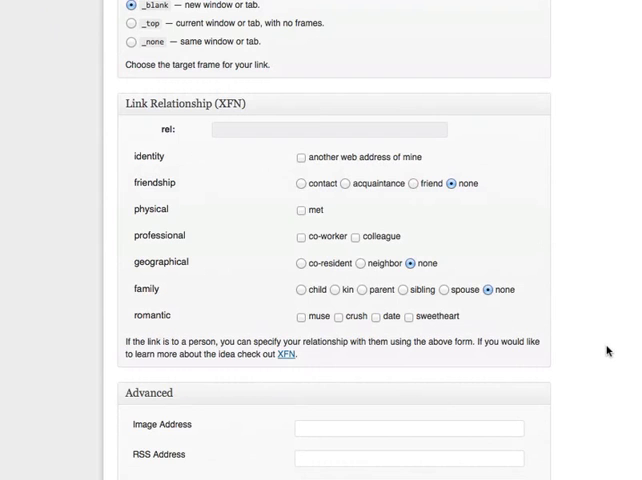
scroll("up", 3)
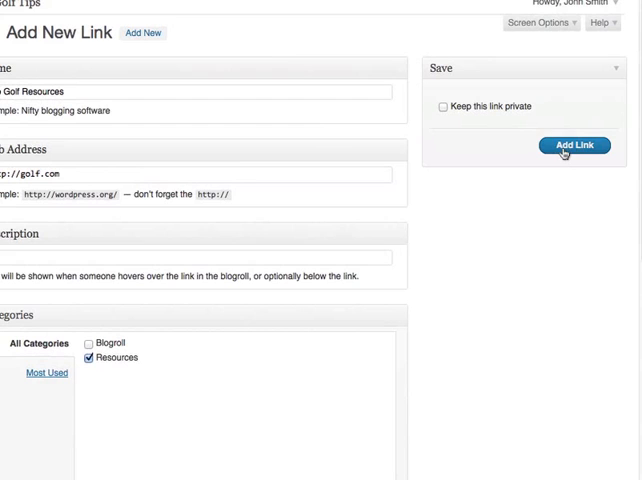
left_click(575, 145)
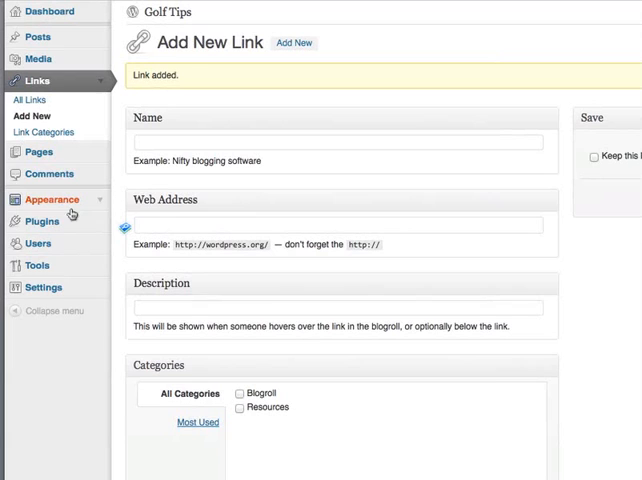
Step: Go to Appearance > Widgets to confirm Links is in the Primary Widget Area
left_click(47, 199)
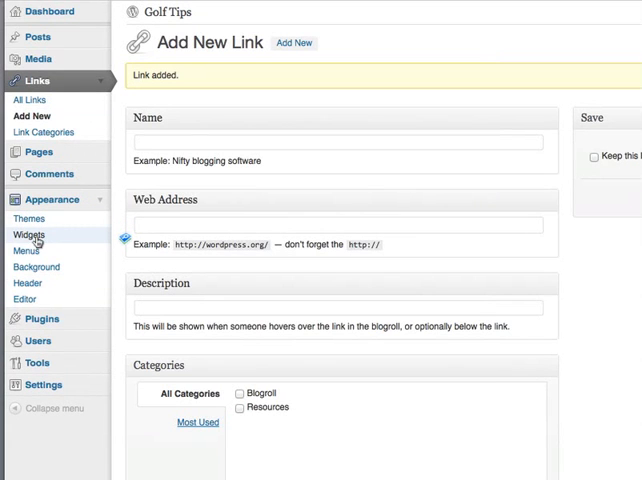
left_click(30, 235)
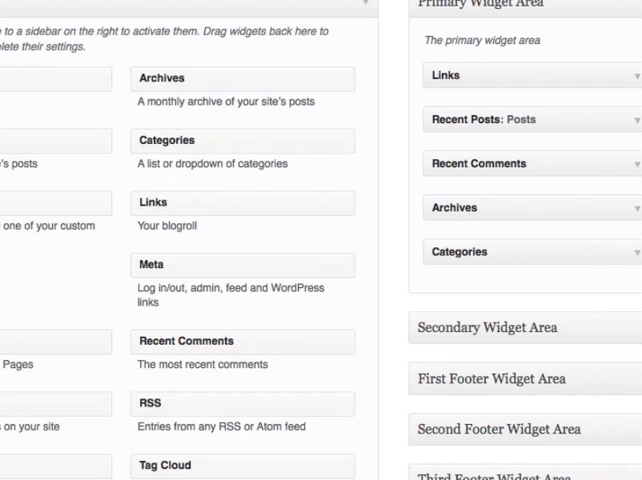
mouse_move(147, 190)
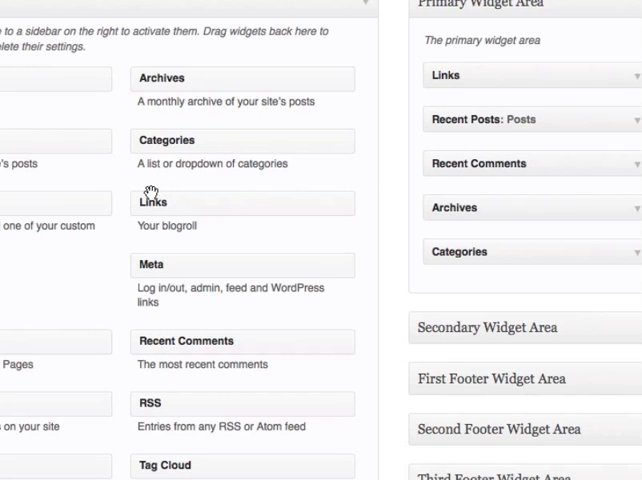